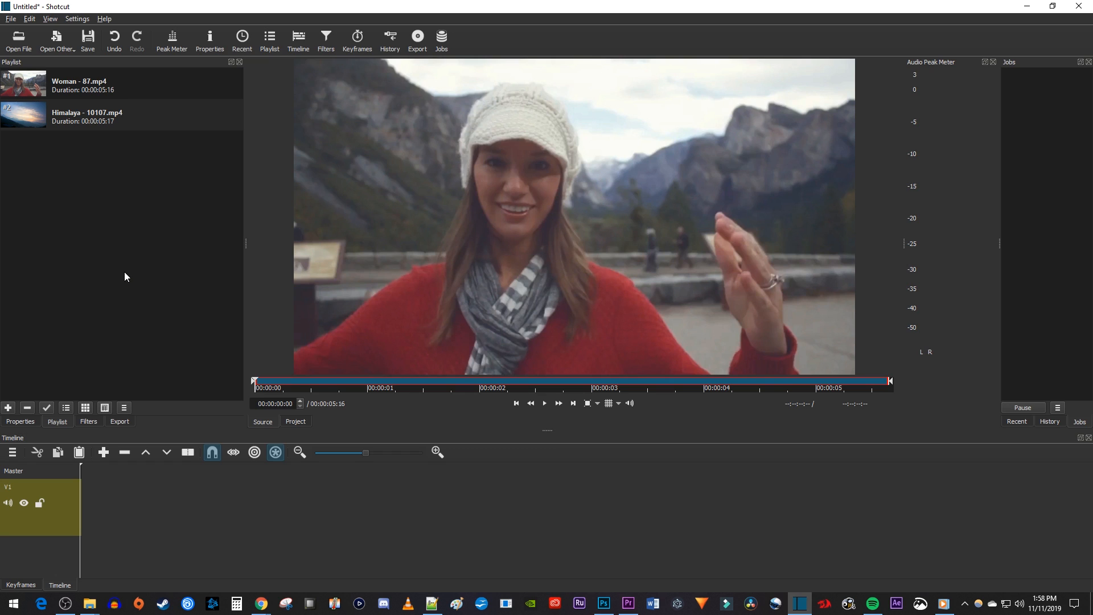
{"action": "mouse_move", "coordinate": [163, 117]}
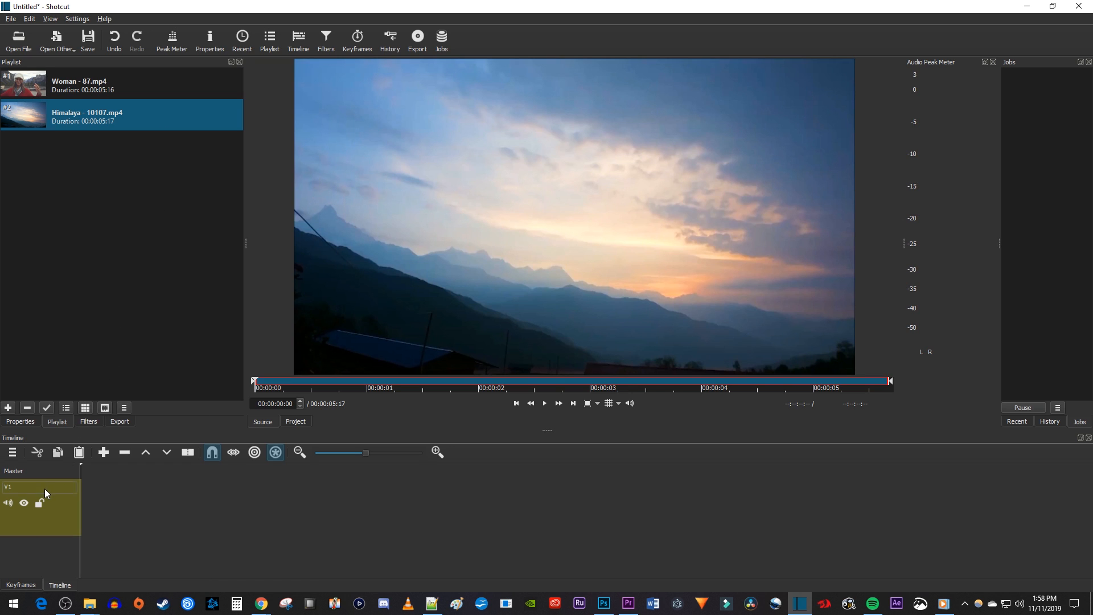
- Add a second video track so the Woman clip sits above the Himalaya clip
{"action": "left_click", "coordinate": [12, 452]}
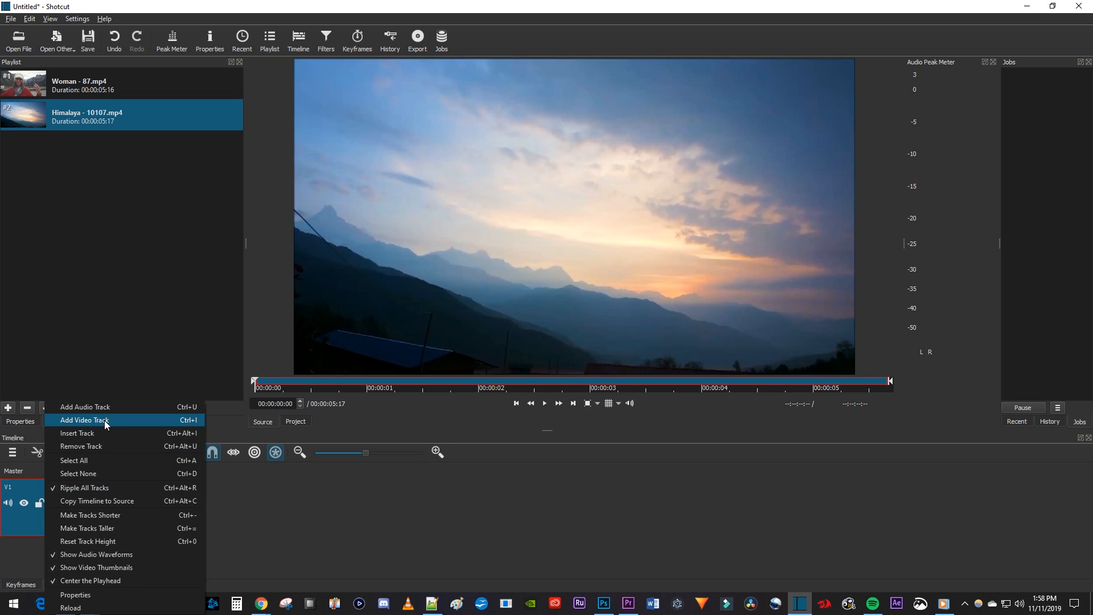
{"action": "left_click", "coordinate": [85, 420]}
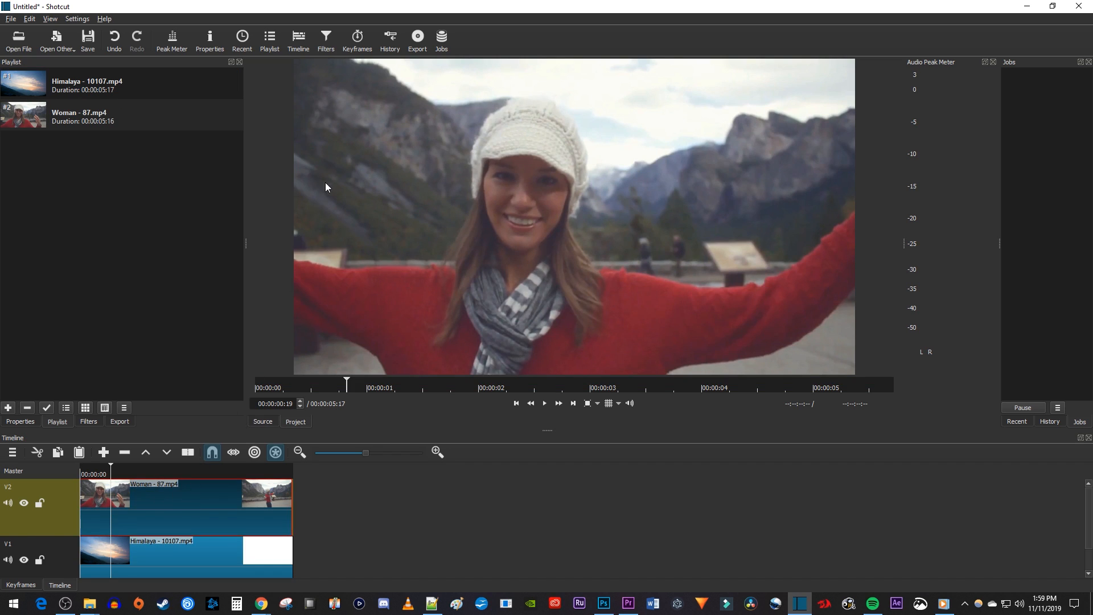
- Apply a Crop: Rectangle filter to the Woman clip, found by searching 'crop'
{"action": "left_click", "coordinate": [88, 421]}
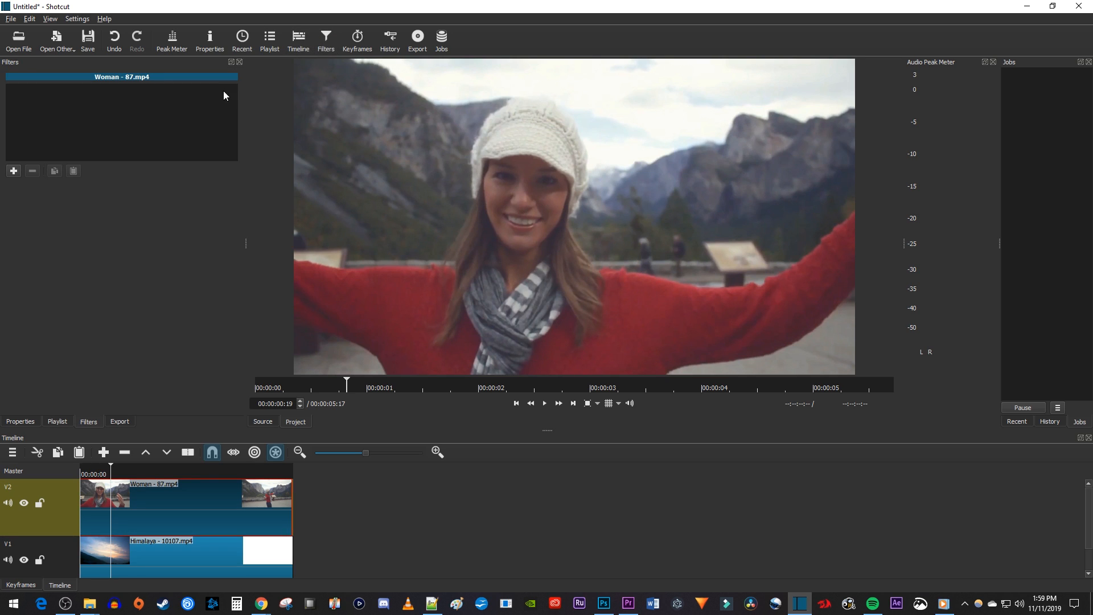
{"action": "left_click", "coordinate": [13, 173]}
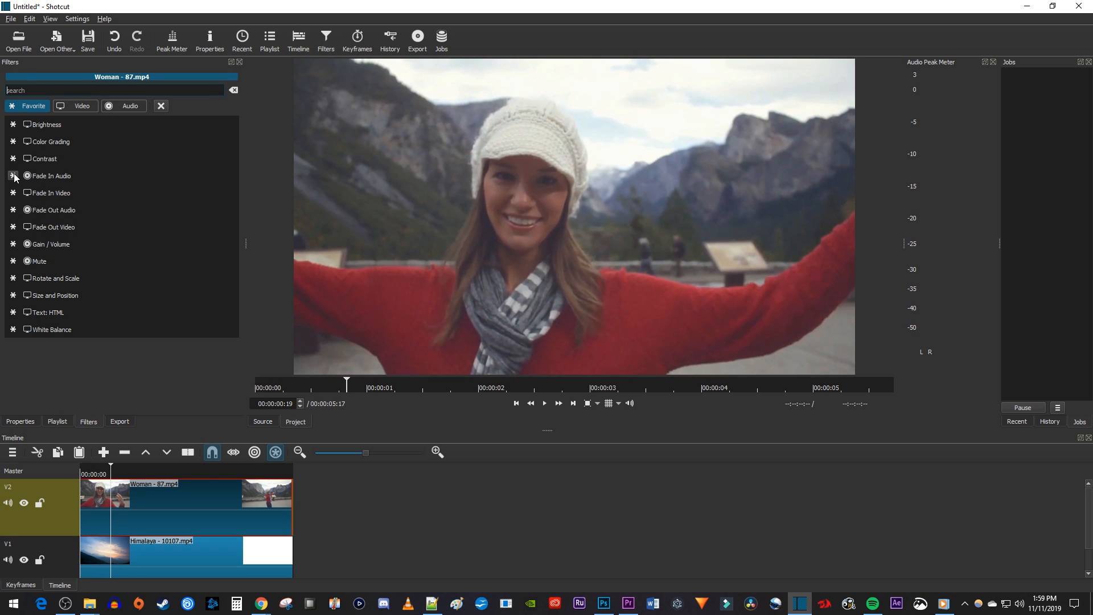
{"action": "type", "text": "crop"}
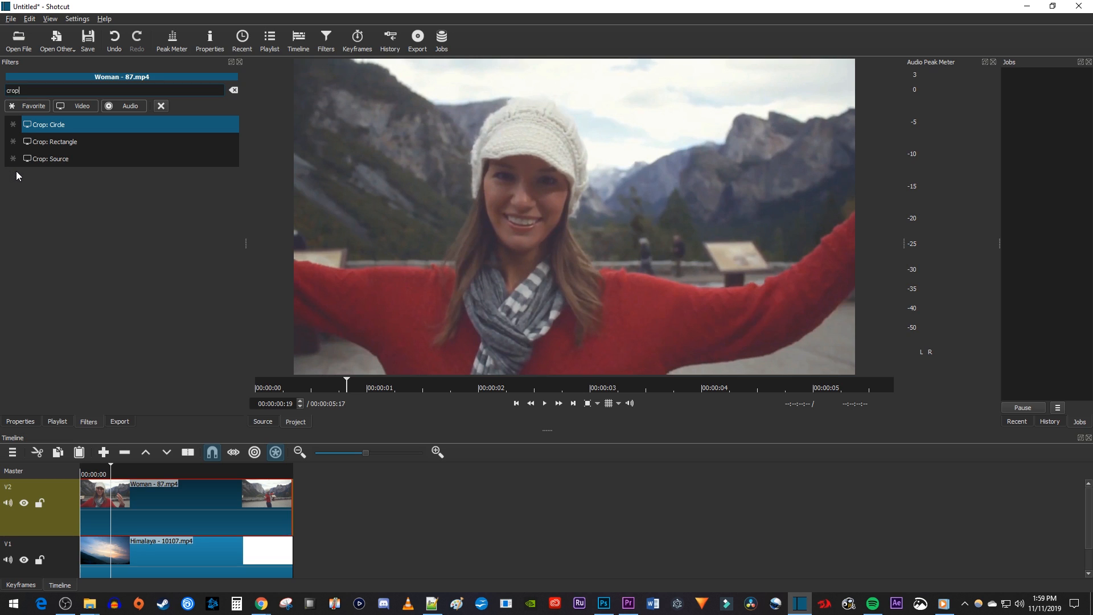
{"action": "mouse_move", "coordinate": [67, 128]}
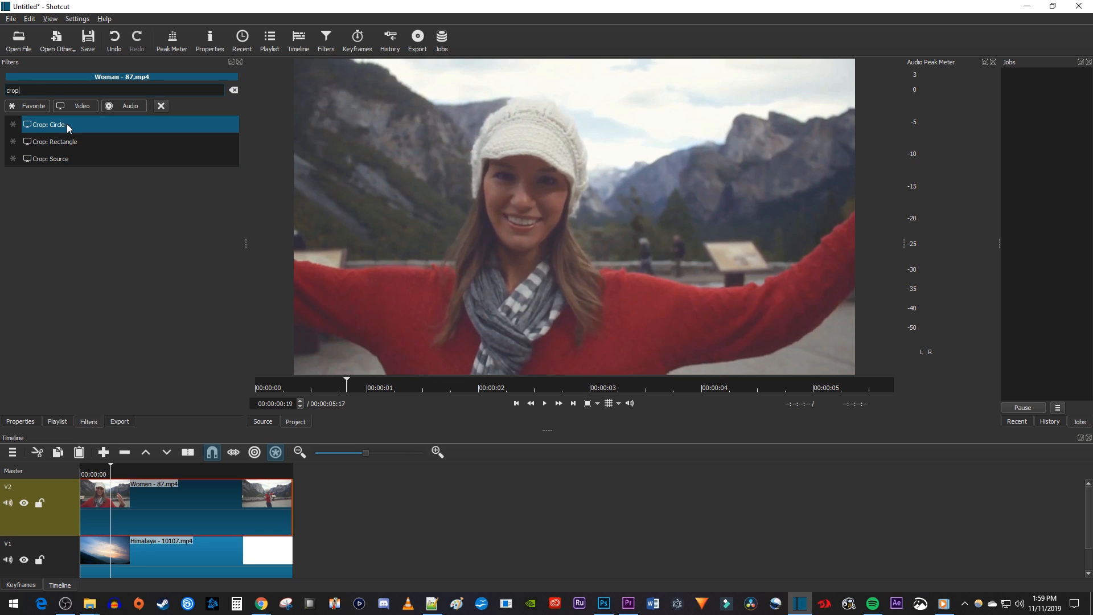
{"action": "left_click", "coordinate": [53, 142]}
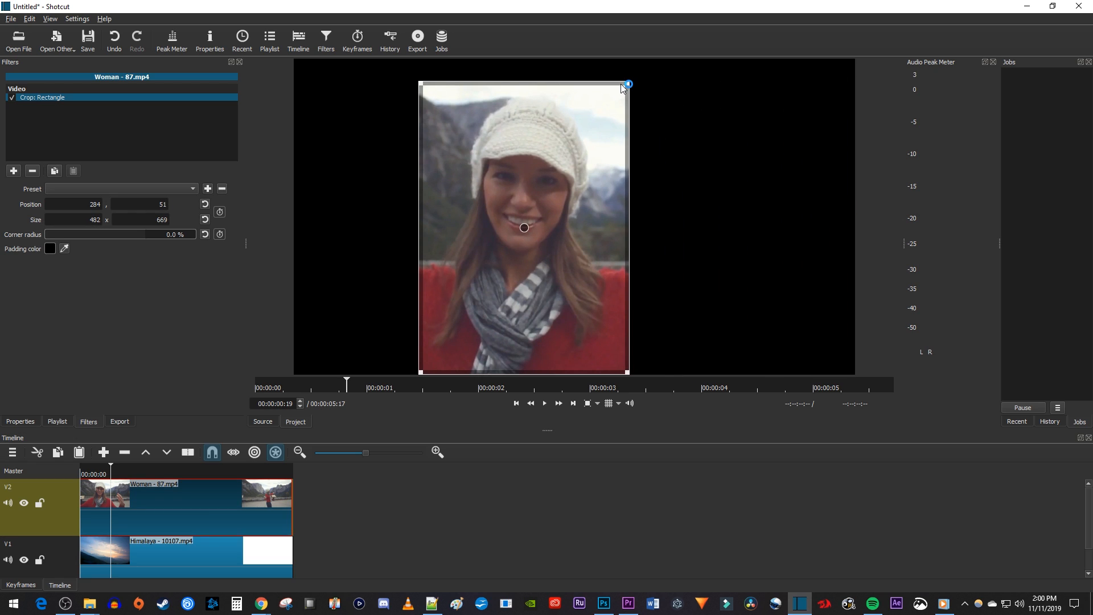
{"action": "mouse_move", "coordinate": [523, 226]}
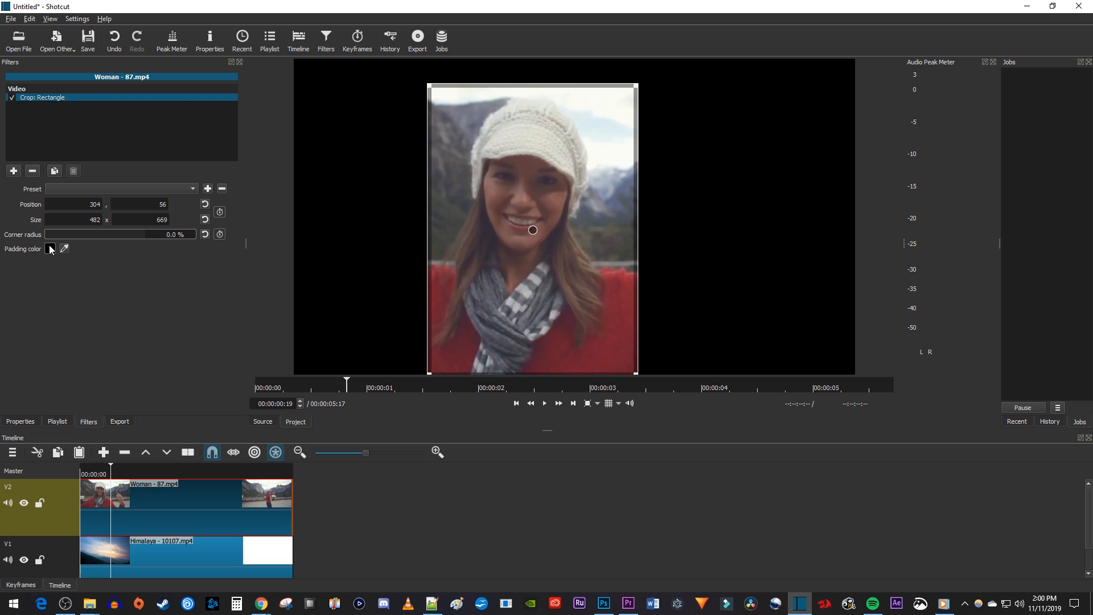
- Make the crop padding colour fully transparent (alpha 0) so the Himalaya clip shows through
{"action": "left_click", "coordinate": [51, 248]}
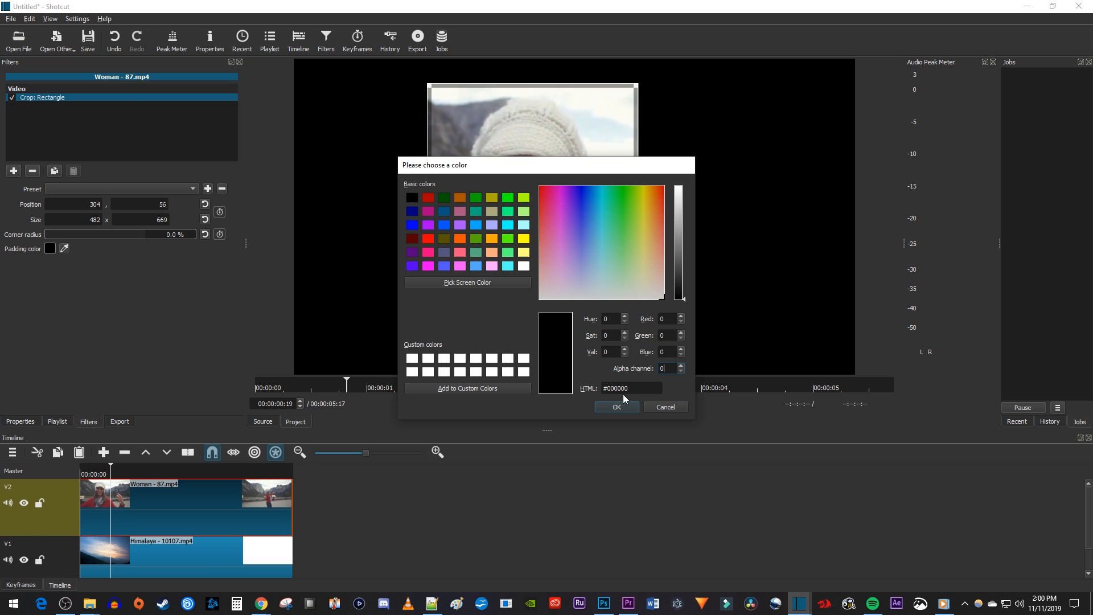
{"action": "left_click", "coordinate": [615, 407]}
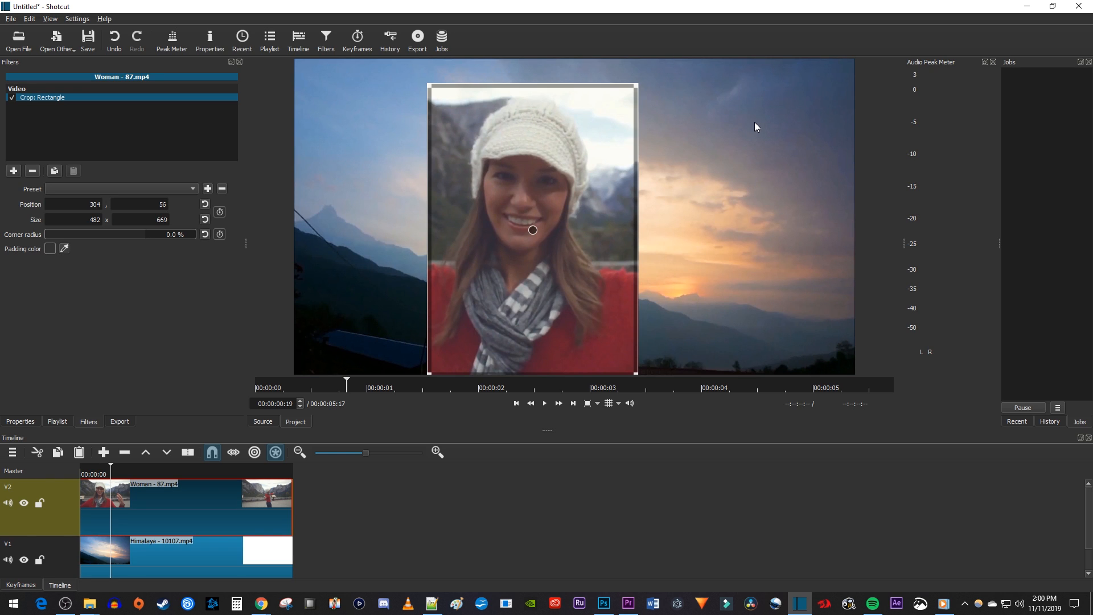
{"action": "mouse_move", "coordinate": [253, 137]}
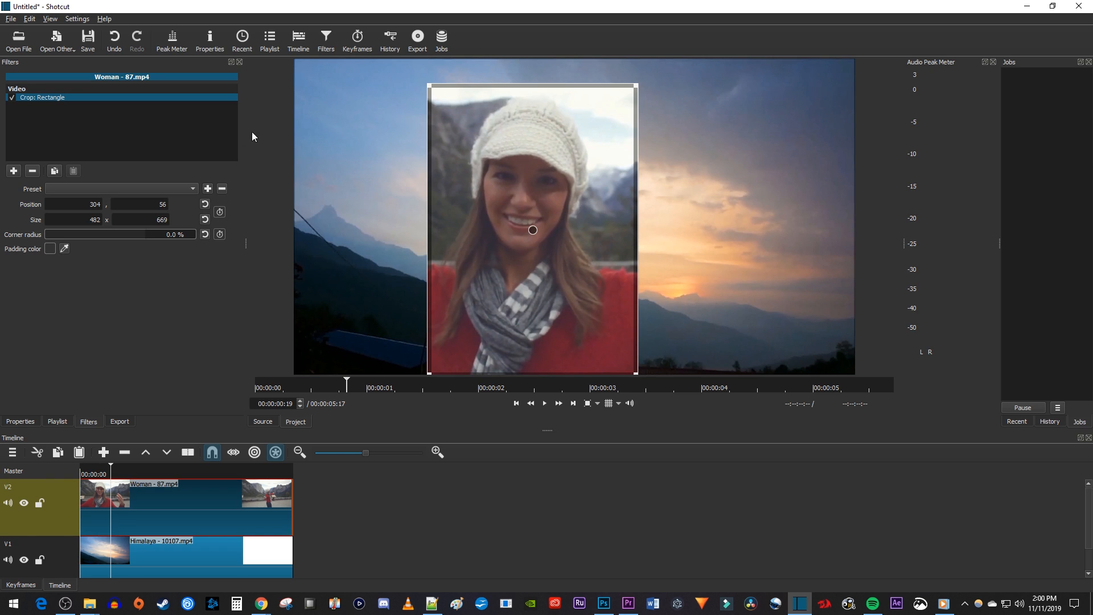
- Add a Size and Position filter to the Woman clip, found by searching 'size'
{"action": "left_click", "coordinate": [13, 171]}
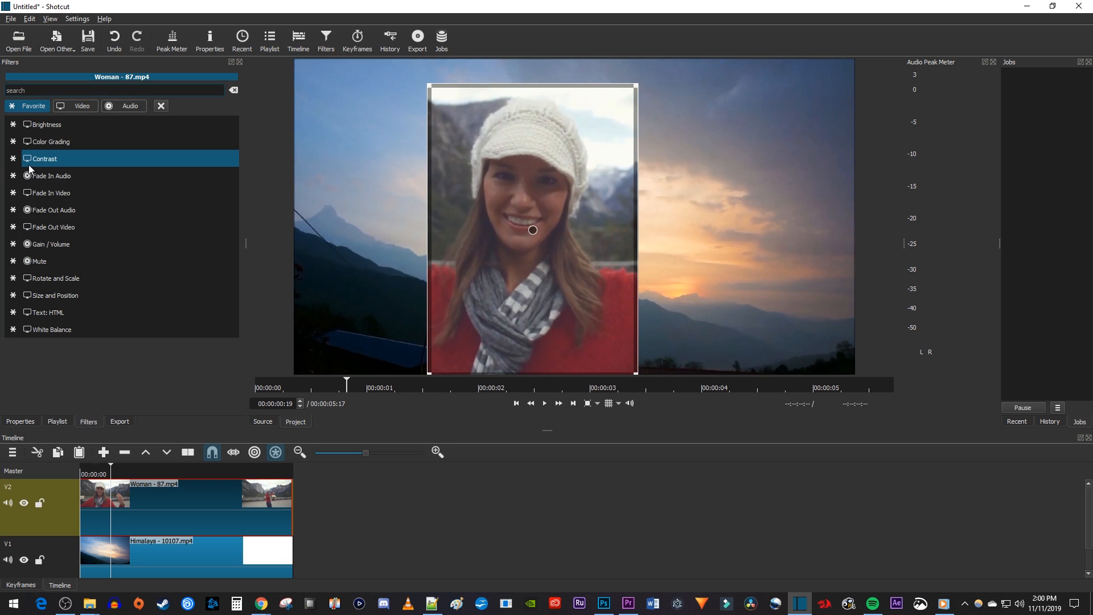
{"action": "type", "text": "size"}
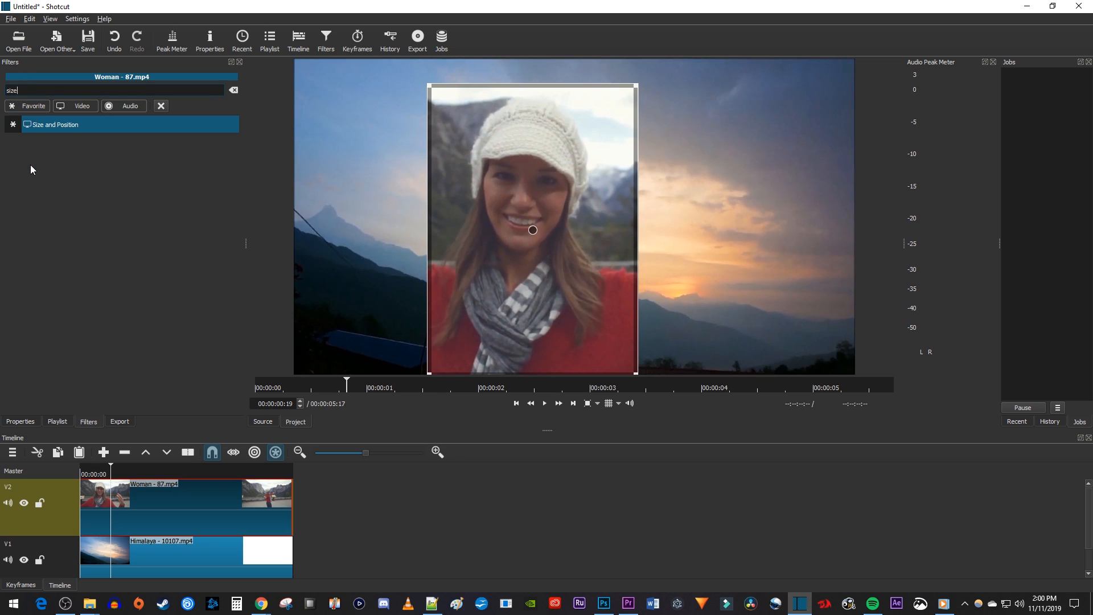
{"action": "mouse_move", "coordinate": [98, 130]}
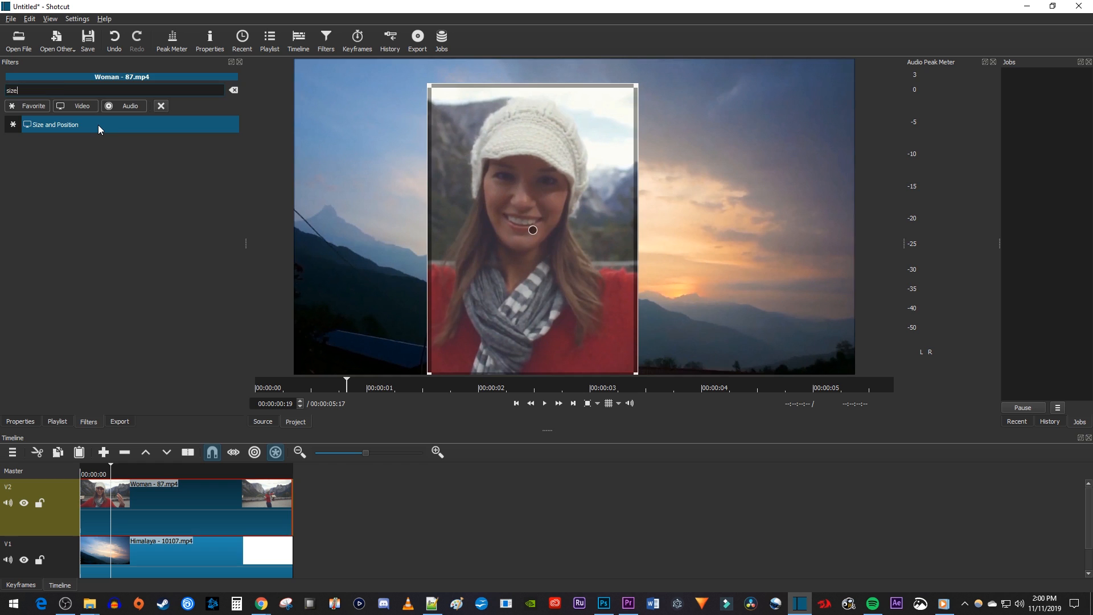
{"action": "left_click", "coordinate": [56, 125]}
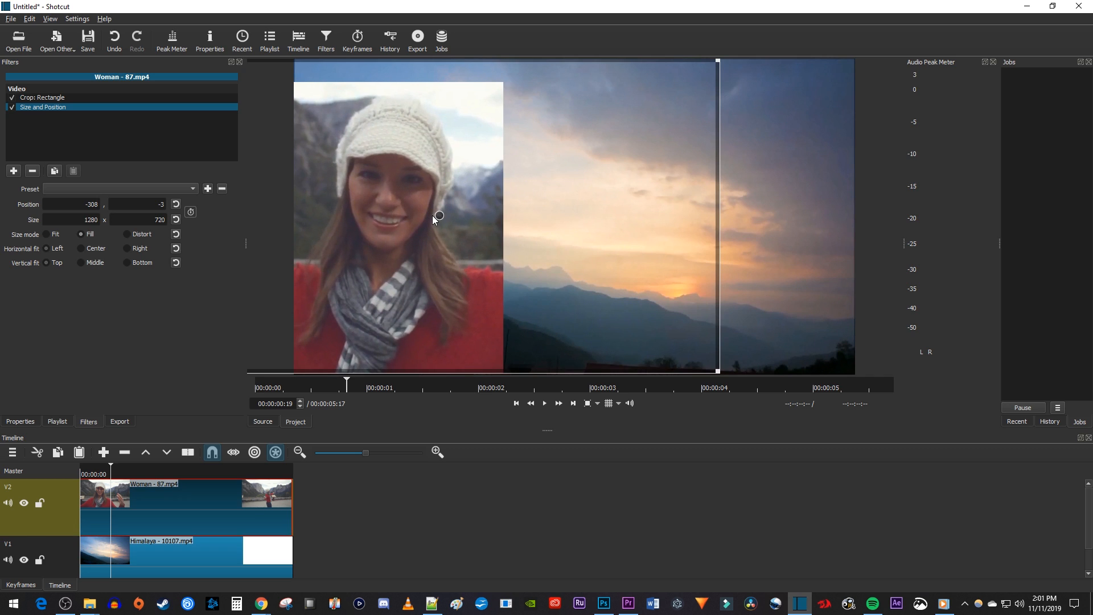
{"action": "mouse_move", "coordinate": [718, 60]}
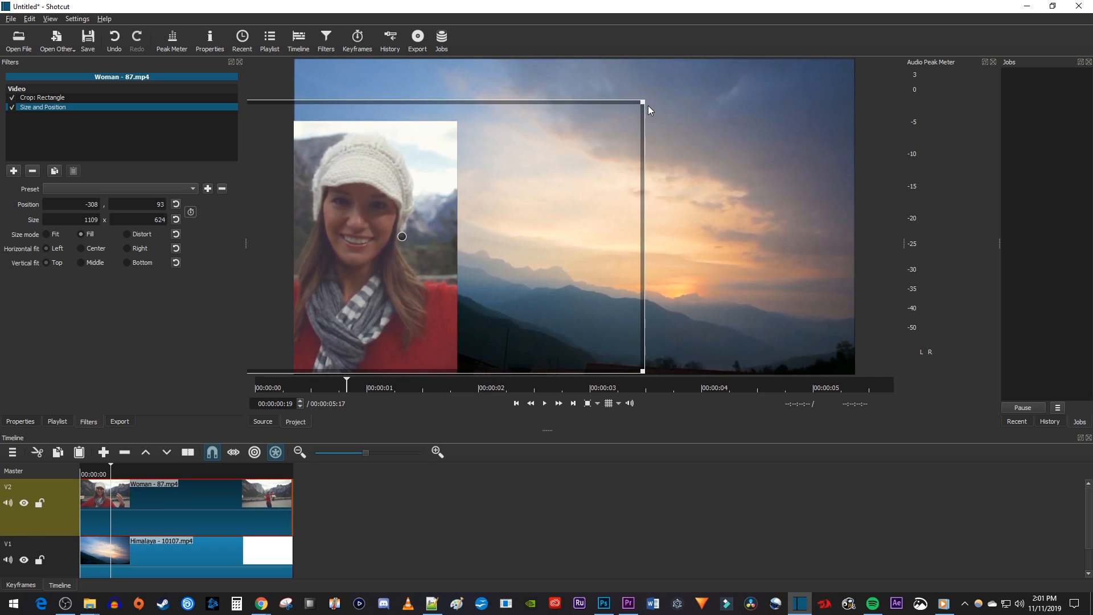
{"action": "left_click", "coordinate": [543, 403]}
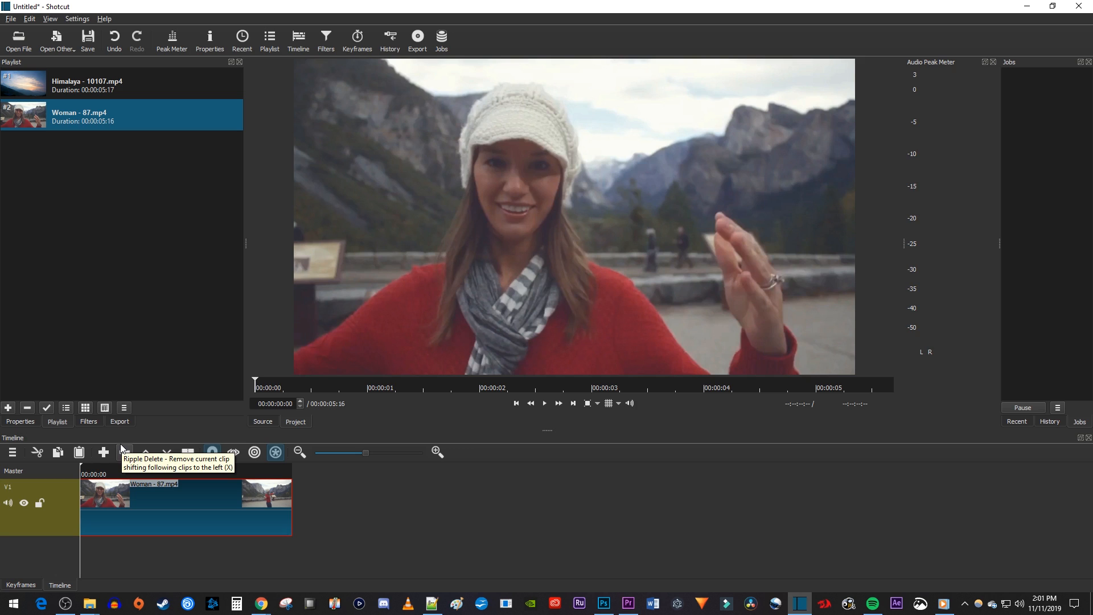
{"action": "mouse_move", "coordinate": [186, 495]}
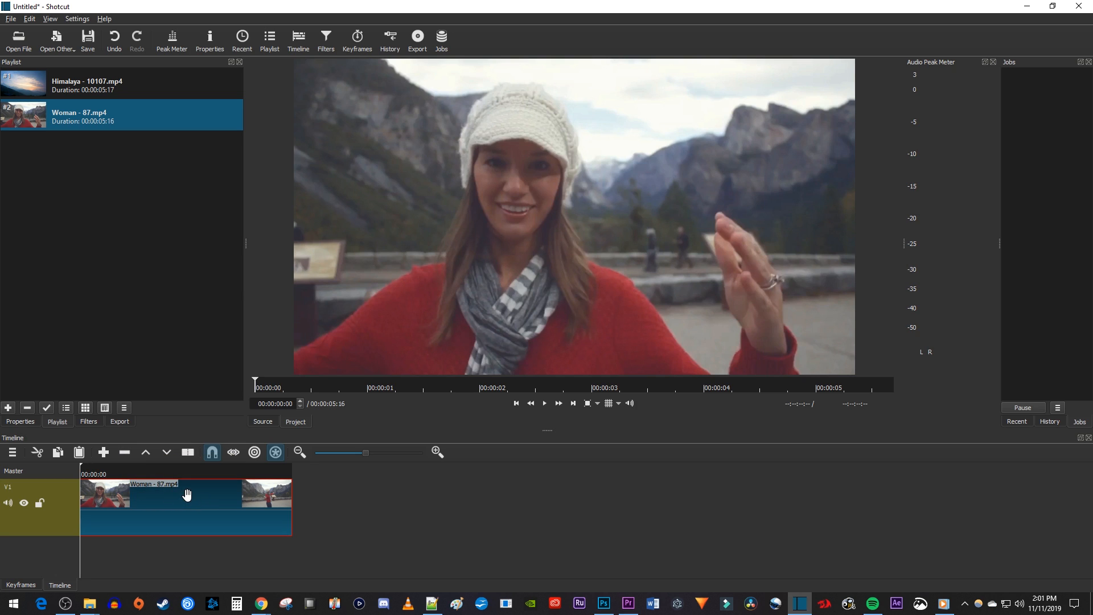
{"action": "mouse_move", "coordinate": [187, 480]}
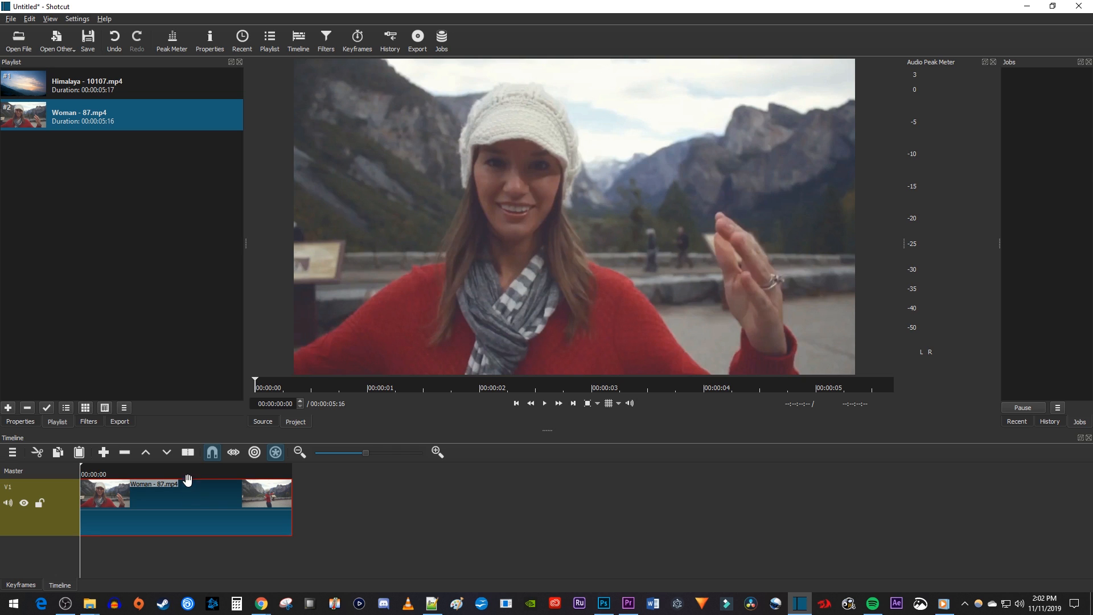
- Create a custom 500x500 square video mode for the project
{"action": "left_click", "coordinate": [77, 18]}
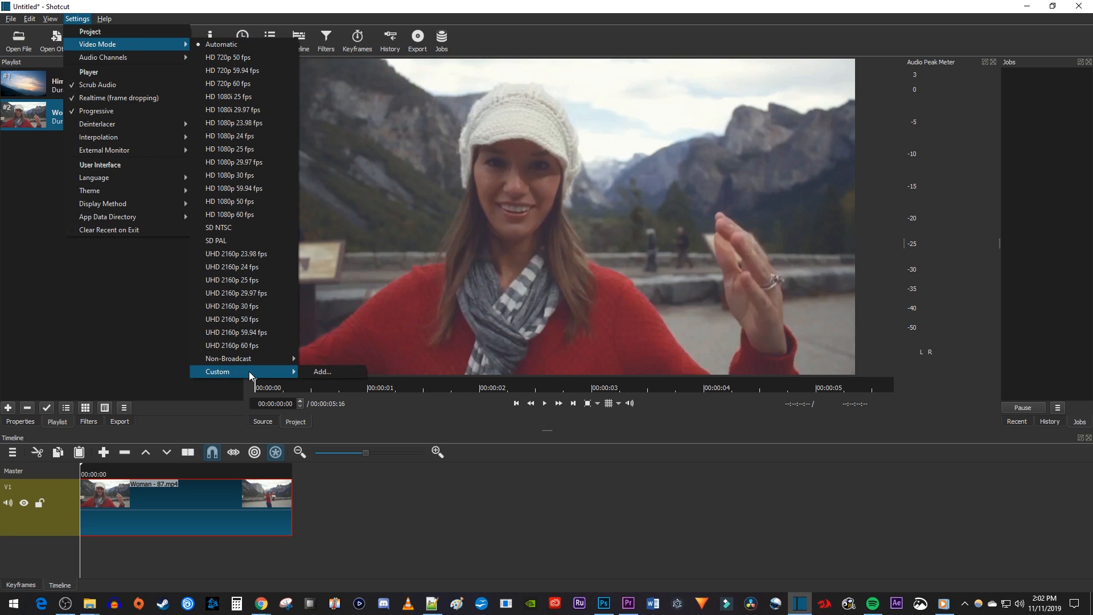
{"action": "left_click", "coordinate": [322, 371]}
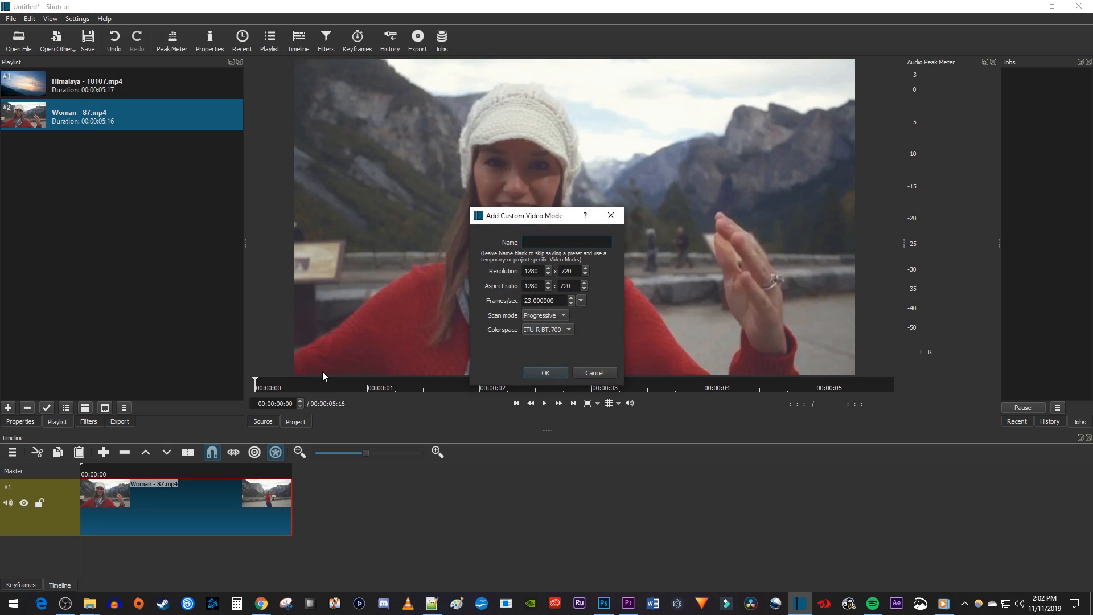
{"action": "triple_click", "coordinate": [531, 271]}
{"action": "type", "text": "500"}
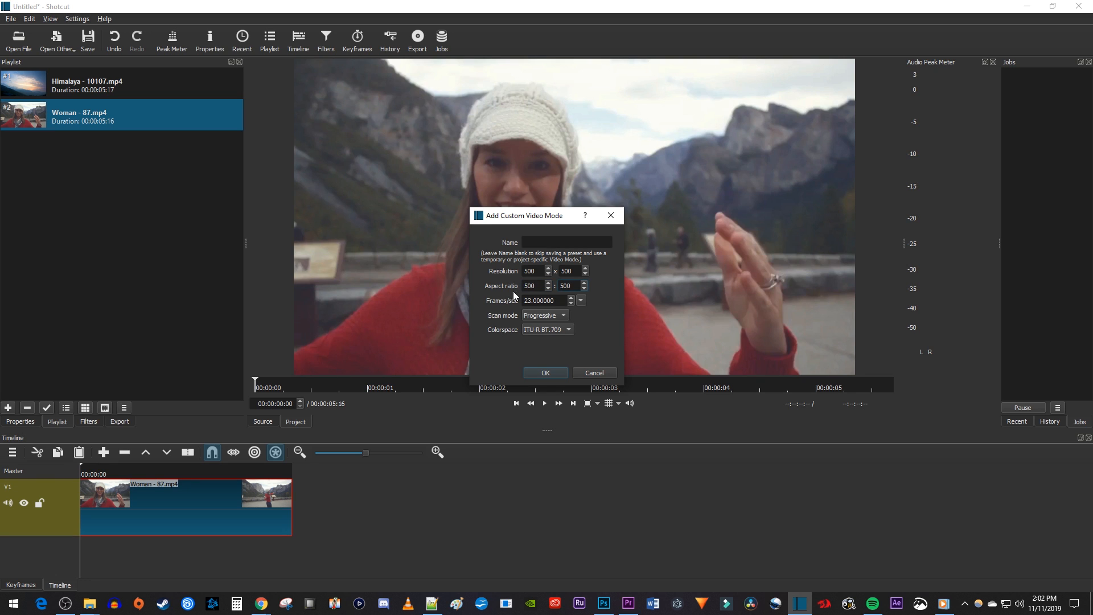
{"action": "left_click", "coordinate": [545, 373]}
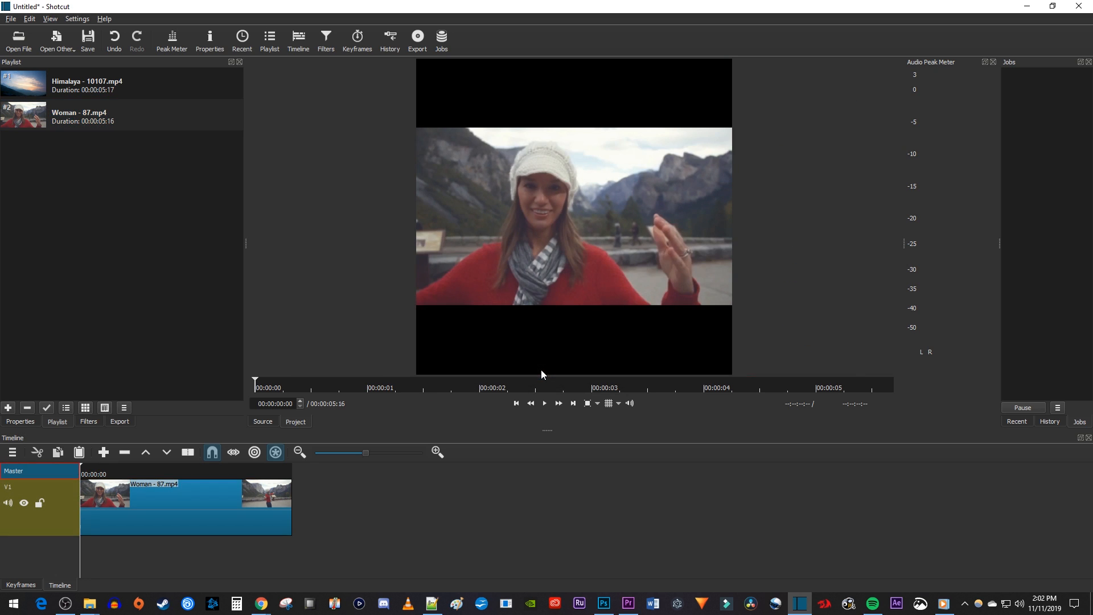
{"action": "mouse_move", "coordinate": [467, 314]}
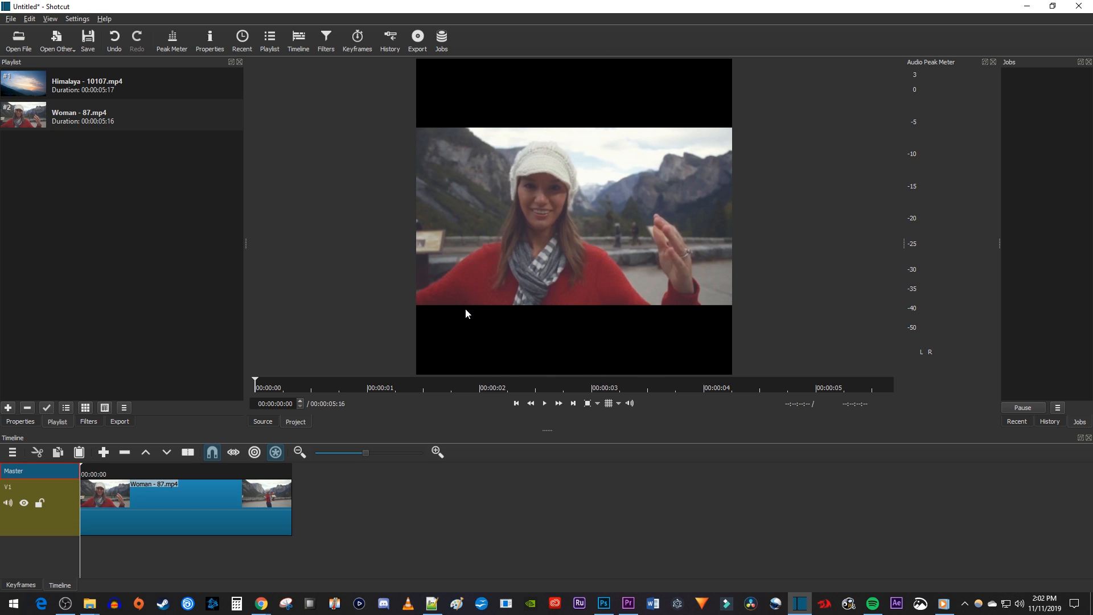
{"action": "mouse_move", "coordinate": [591, 237]}
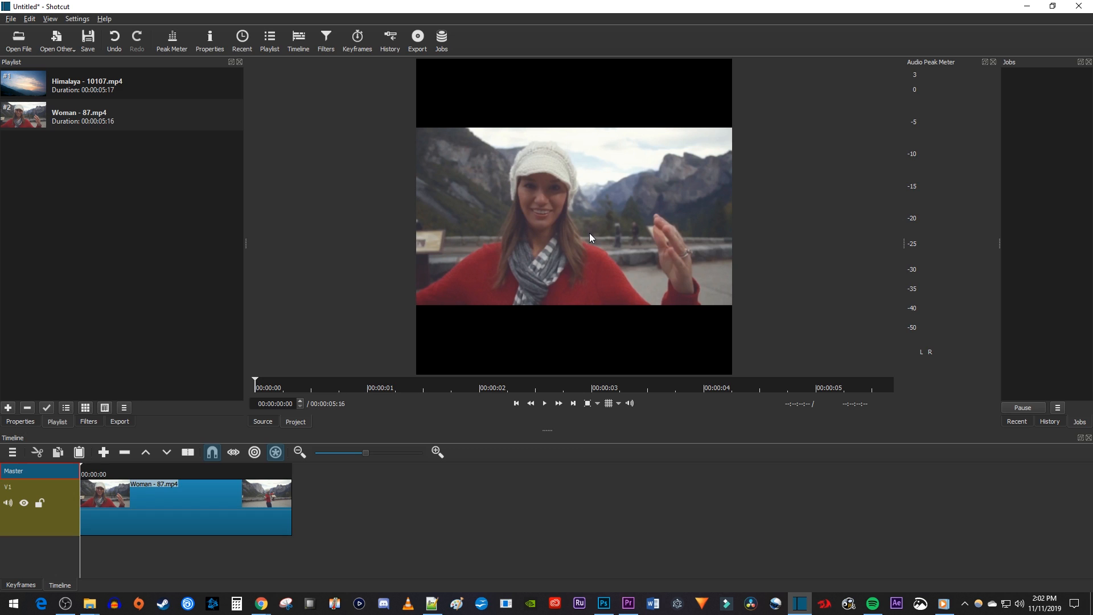
{"action": "mouse_move", "coordinate": [183, 502]}
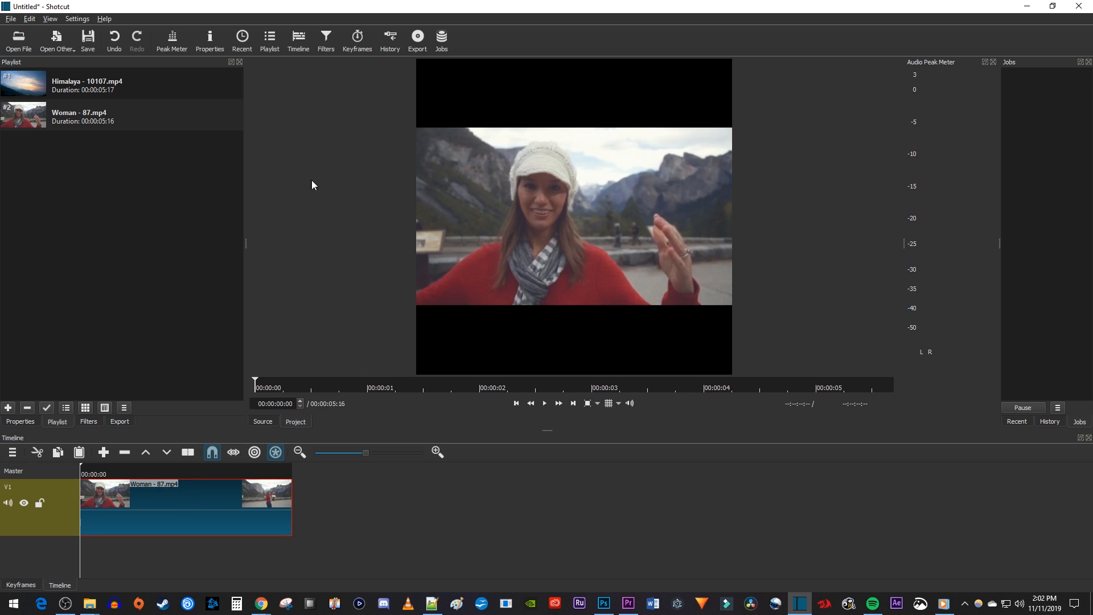
- Add a centred Crop: Source filter with about 99 px bias so the woman fills the square
{"action": "left_click", "coordinate": [88, 421]}
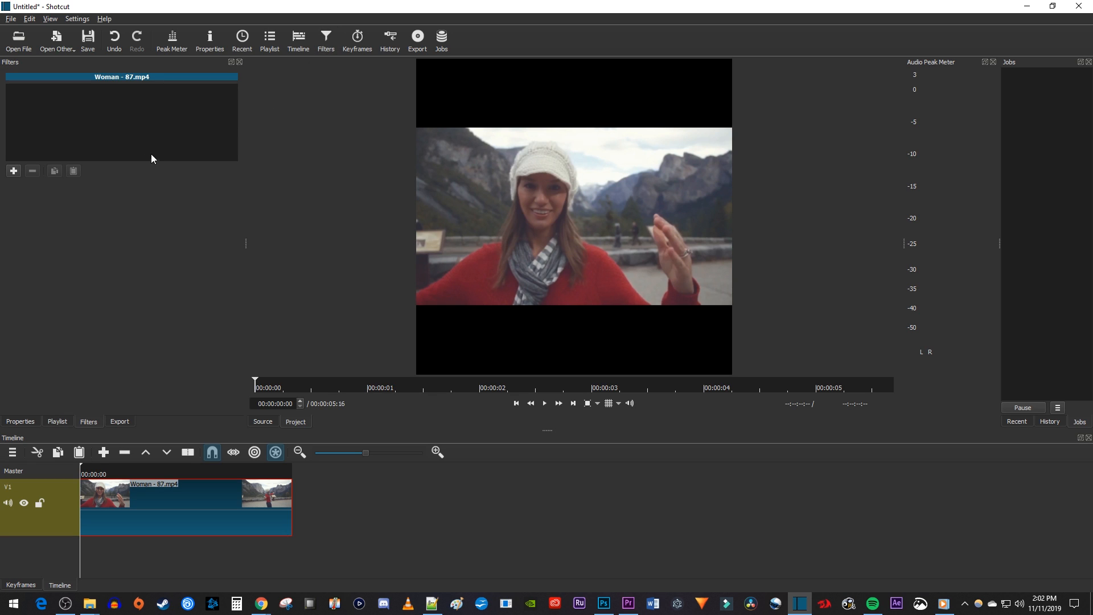
{"action": "left_click", "coordinate": [13, 171]}
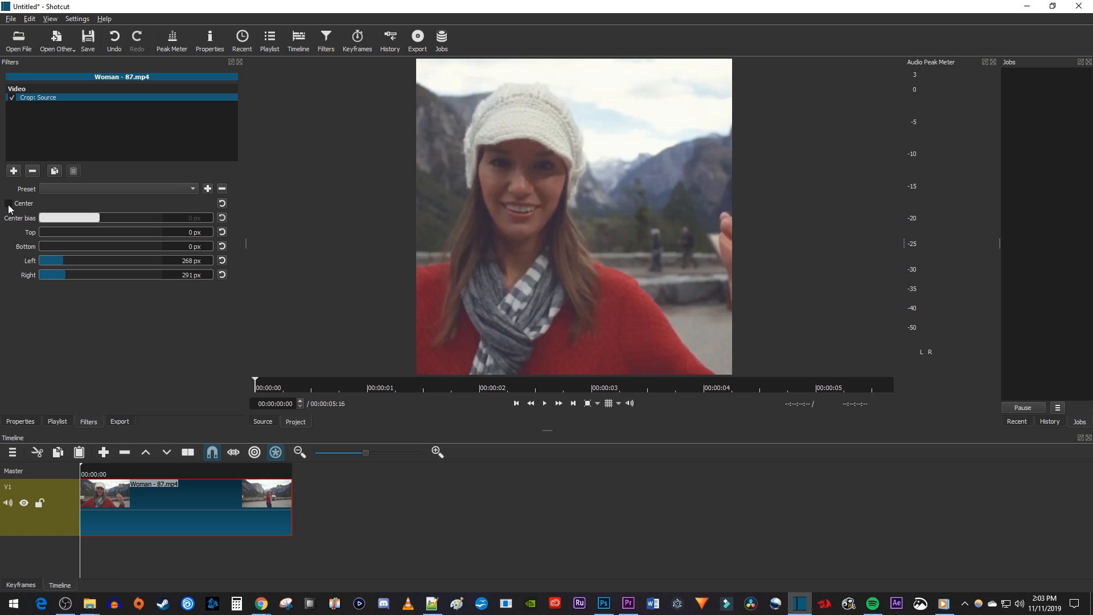
{"action": "left_click", "coordinate": [7, 202]}
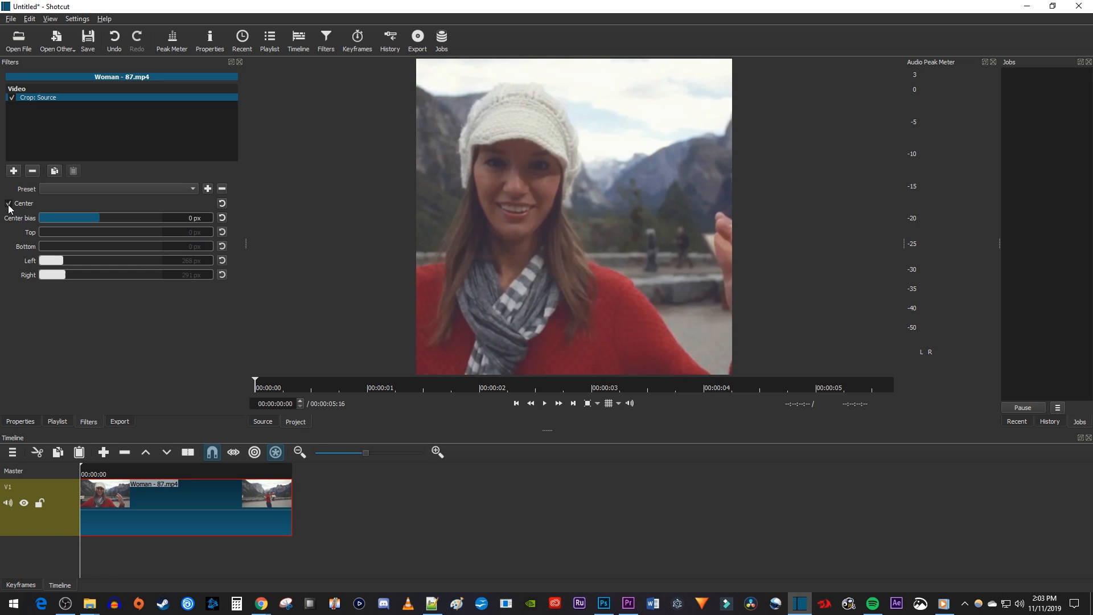
{"action": "left_click_drag", "start_coordinate": [70, 218], "coordinate": [95, 217]}
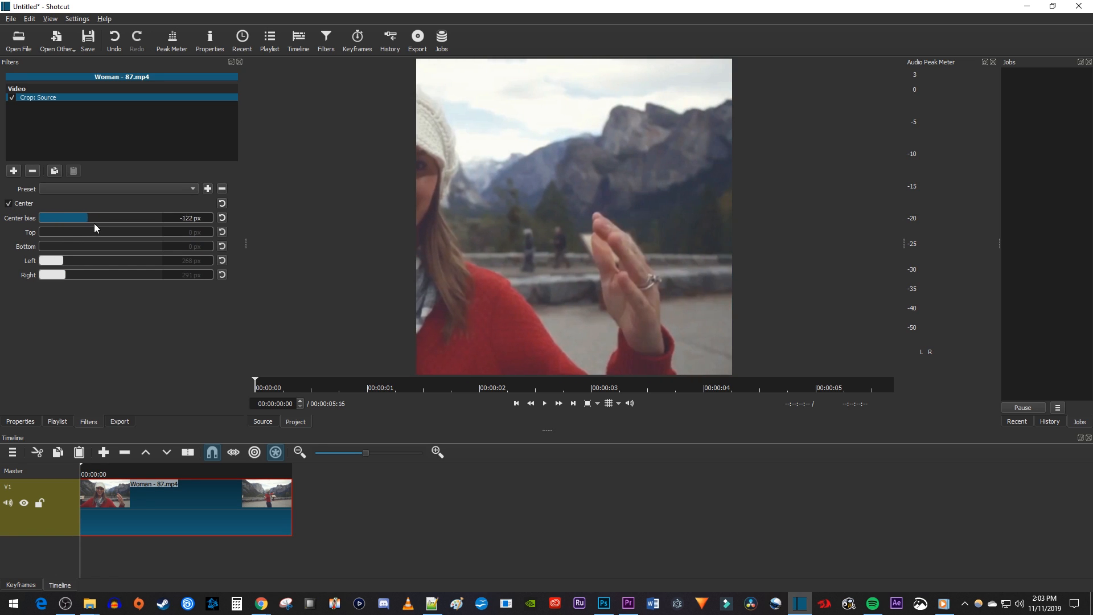
{"action": "left_click_drag", "start_coordinate": [64, 218], "coordinate": [104, 217]}
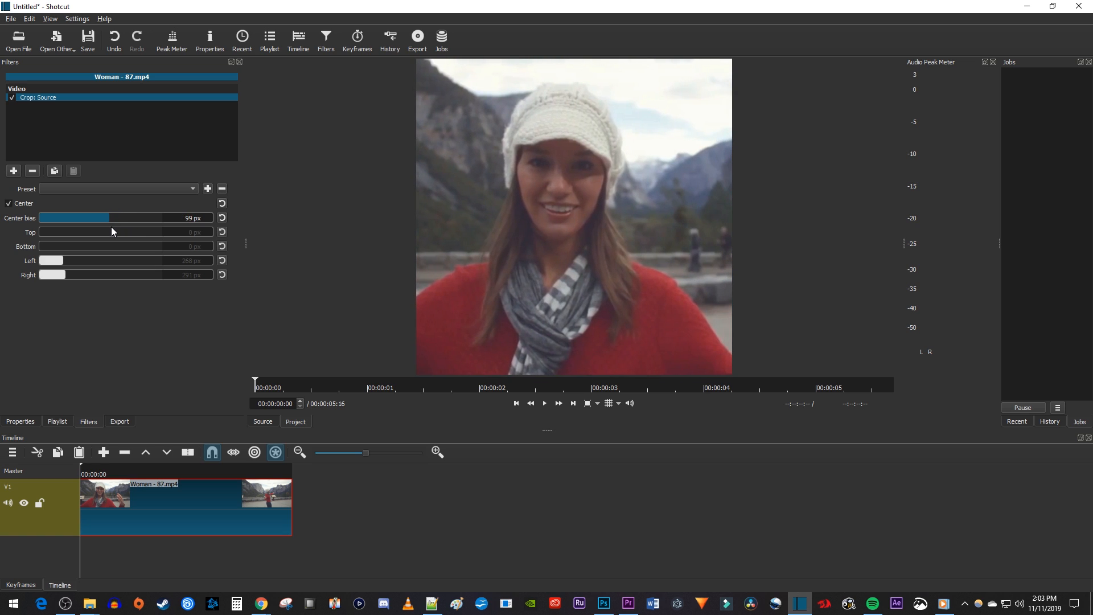
{"action": "mouse_move", "coordinate": [341, 102]}
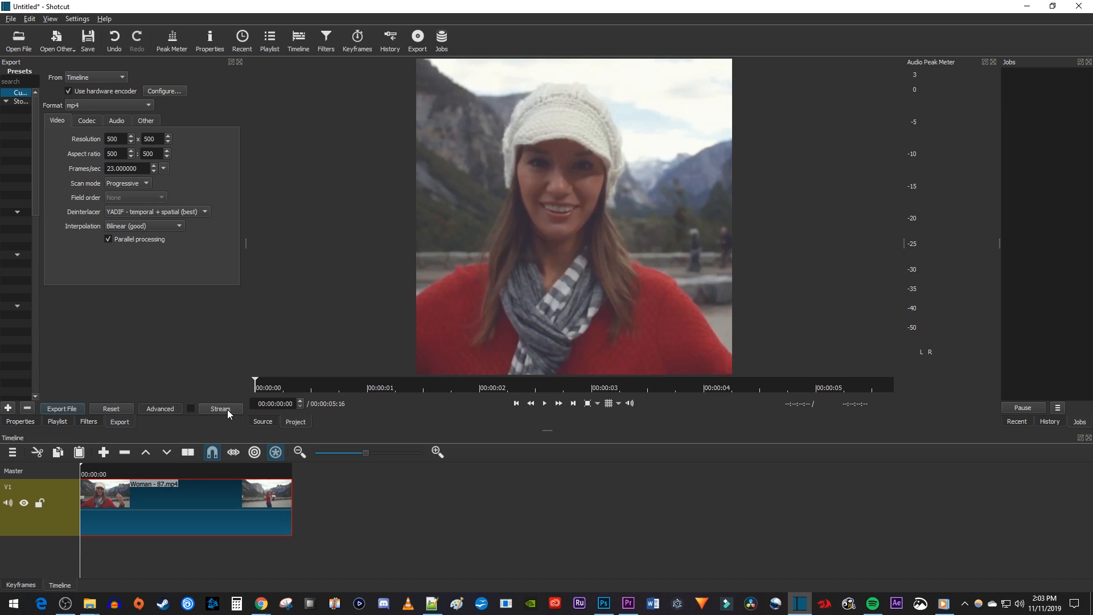
{"action": "mouse_move", "coordinate": [65, 145]}
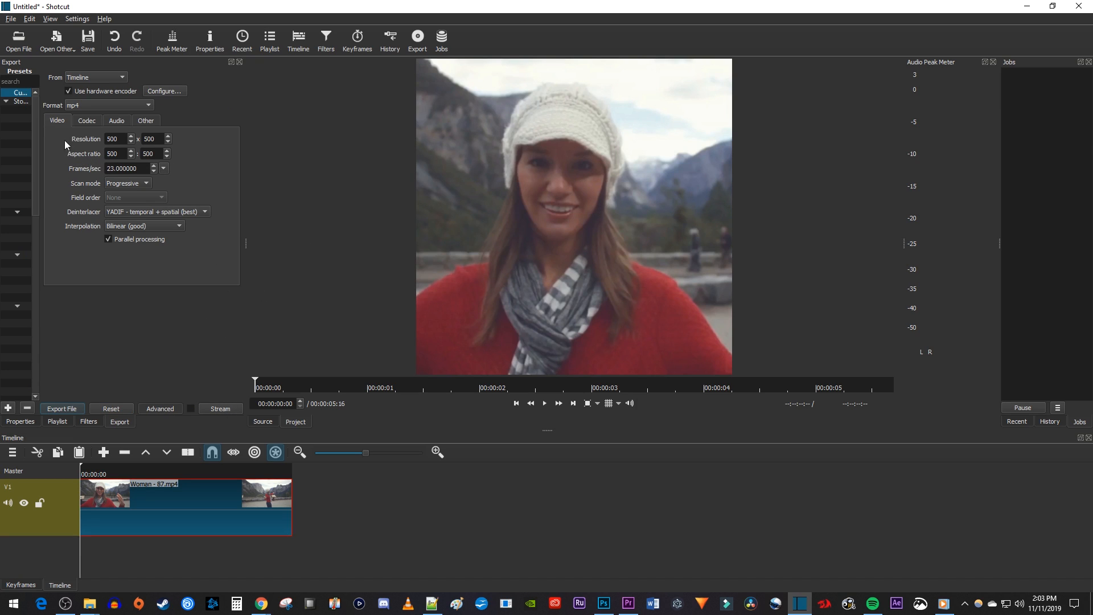
{"action": "mouse_move", "coordinate": [96, 136]}
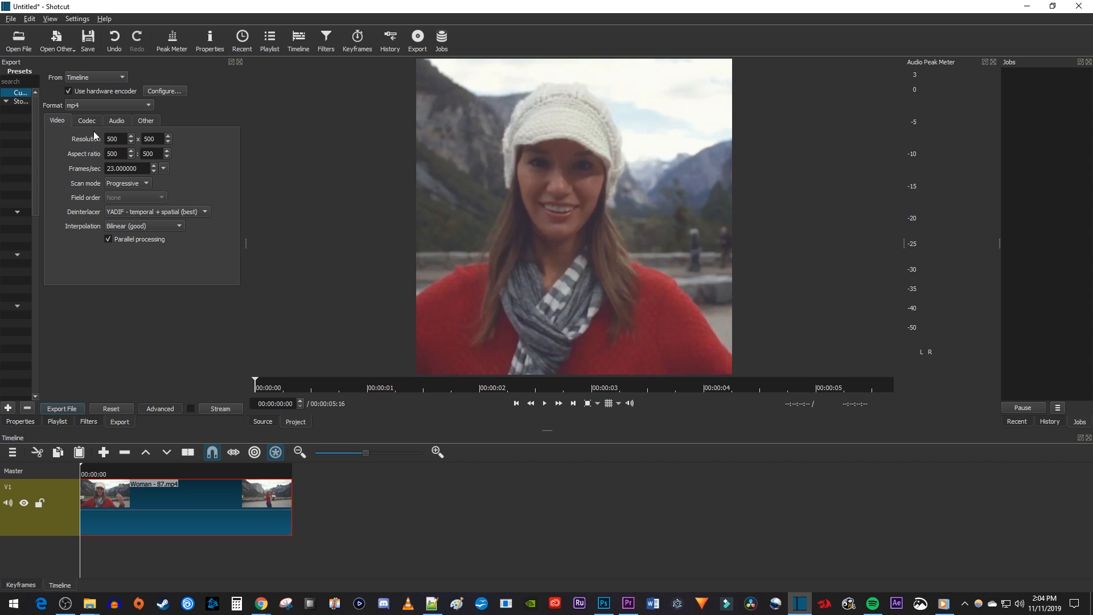
{"action": "mouse_move", "coordinate": [75, 395]}
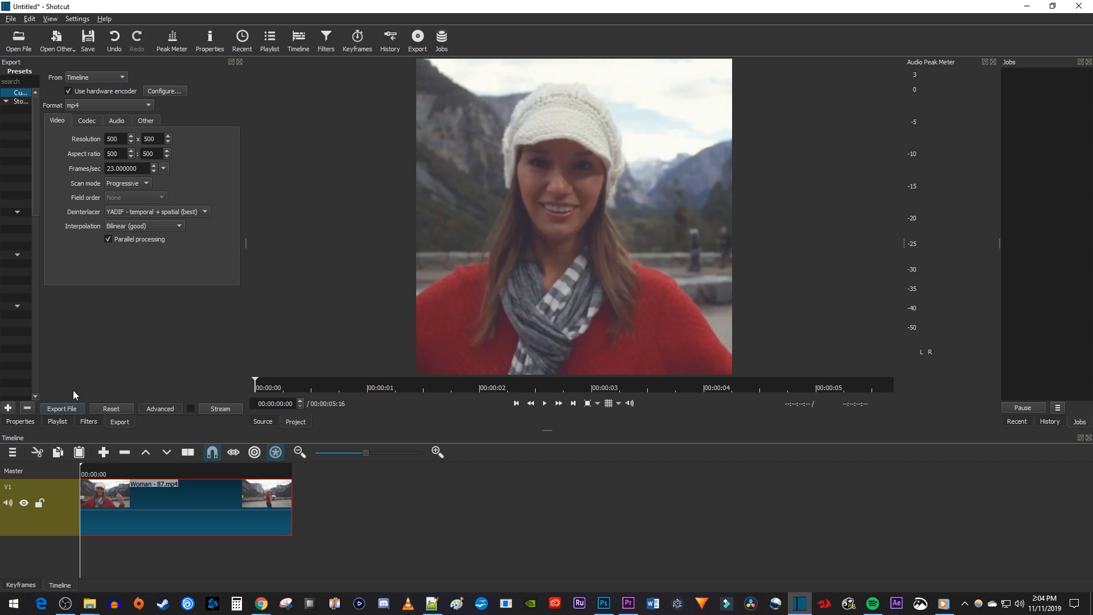
- Export the 500x500 video as woman.mp4 and play it back to check
{"action": "left_click", "coordinate": [62, 408]}
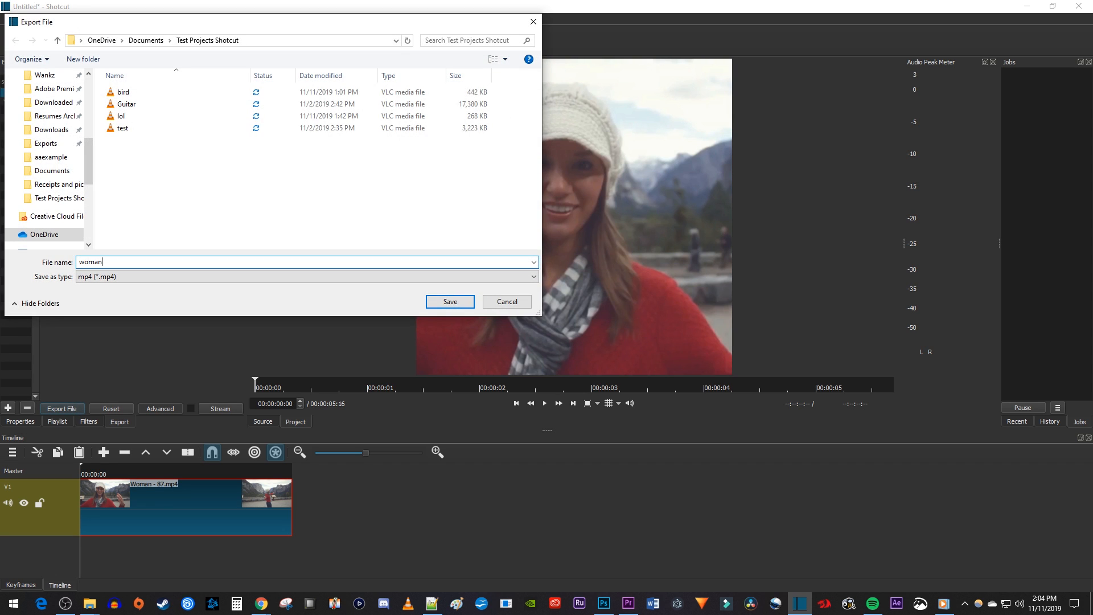
{"action": "left_click", "coordinate": [449, 302]}
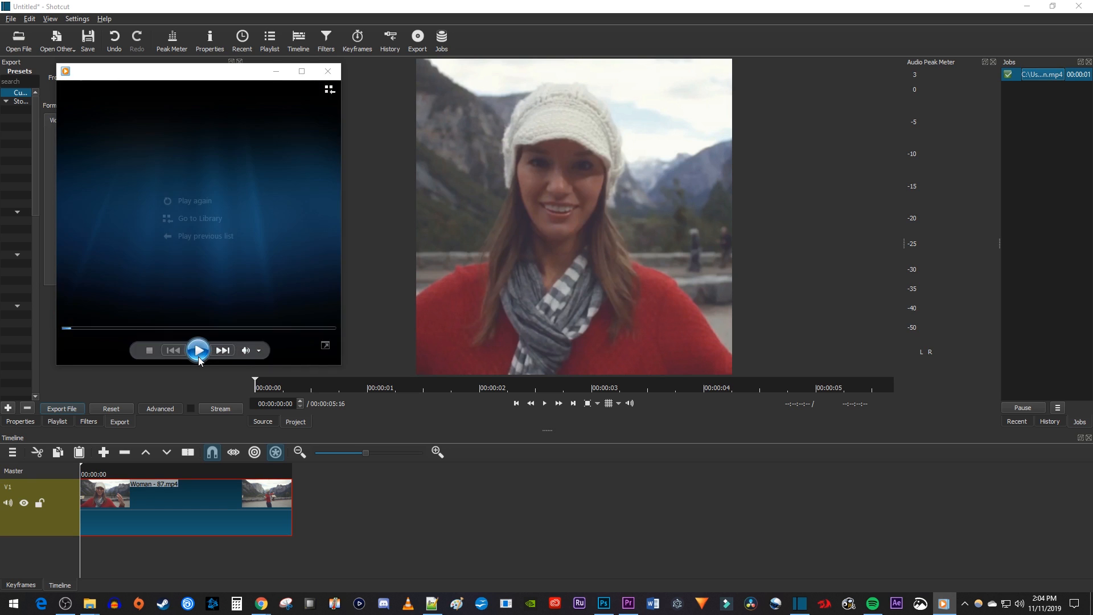
{"action": "left_click", "coordinate": [198, 350]}
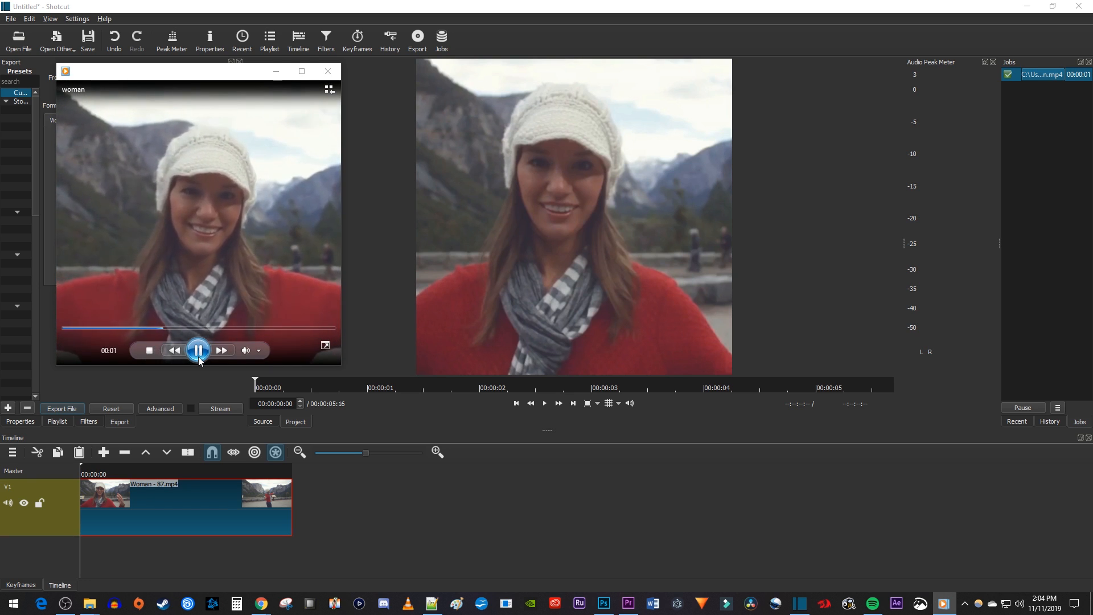